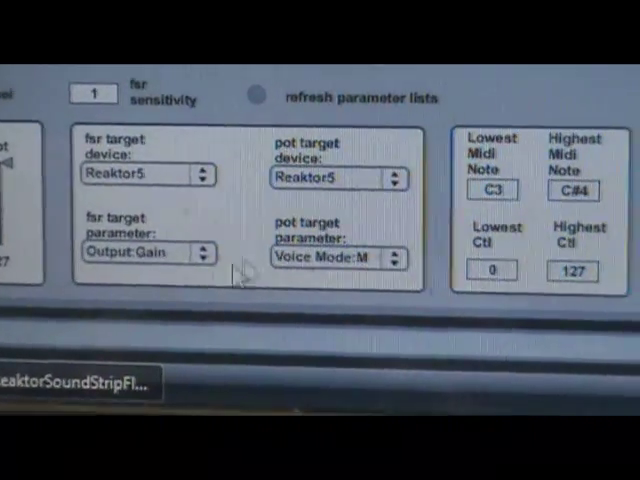
Step: Show the list of Reaktor5 parameters available as the FSR target (currently Output:Gain)
left_click(148, 252)
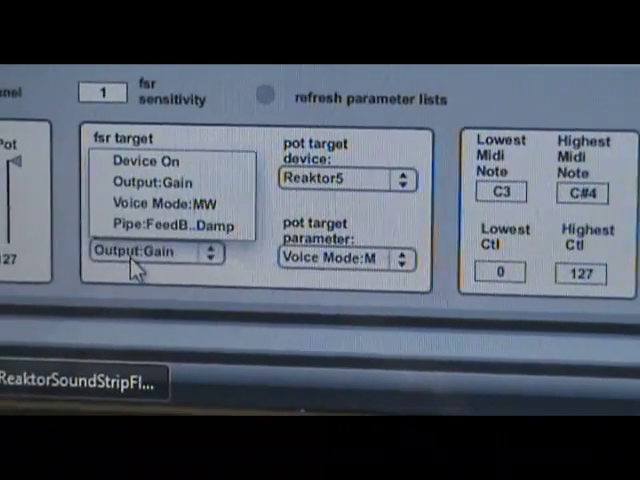